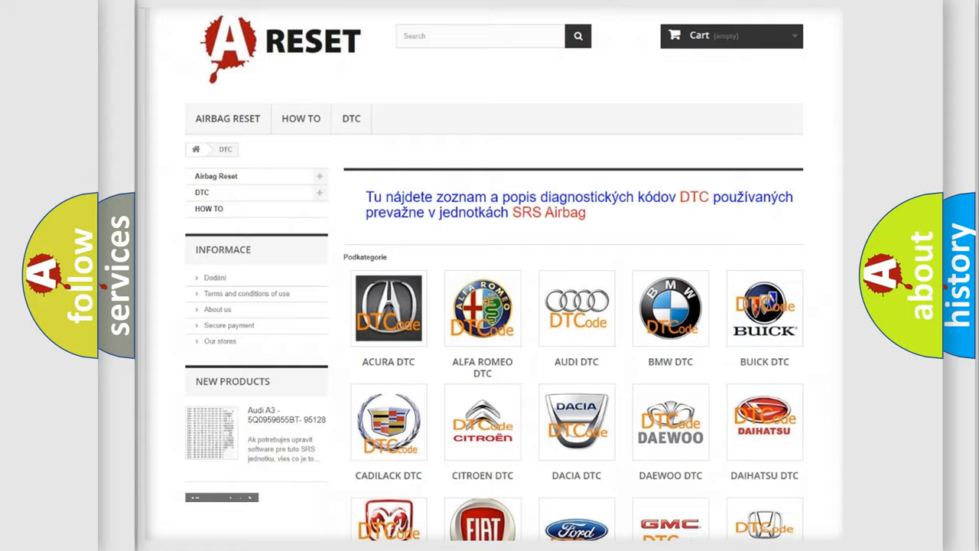
Scroll through the Chevrolet DTC subcategory list until code B3806:00 is displayed
scroll(down, 3)
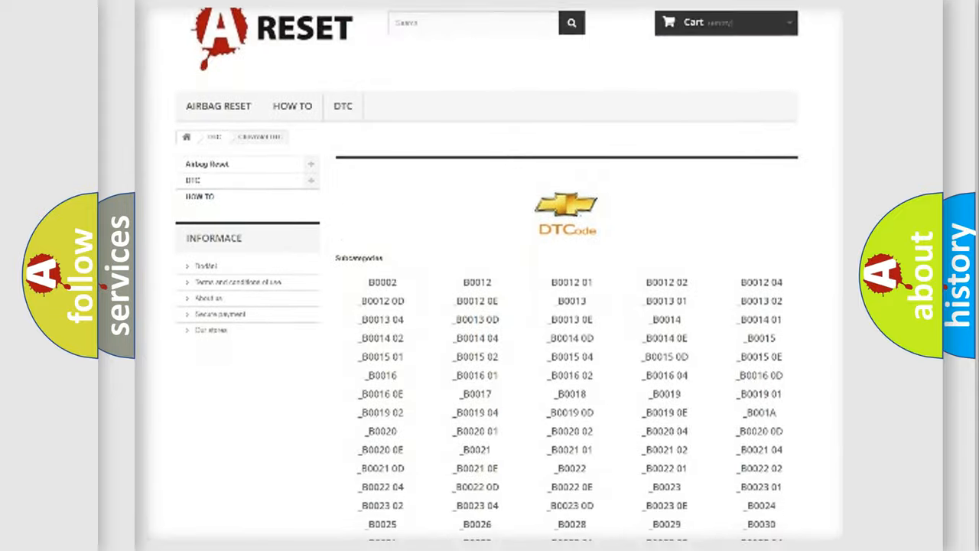
scroll(down, 3)
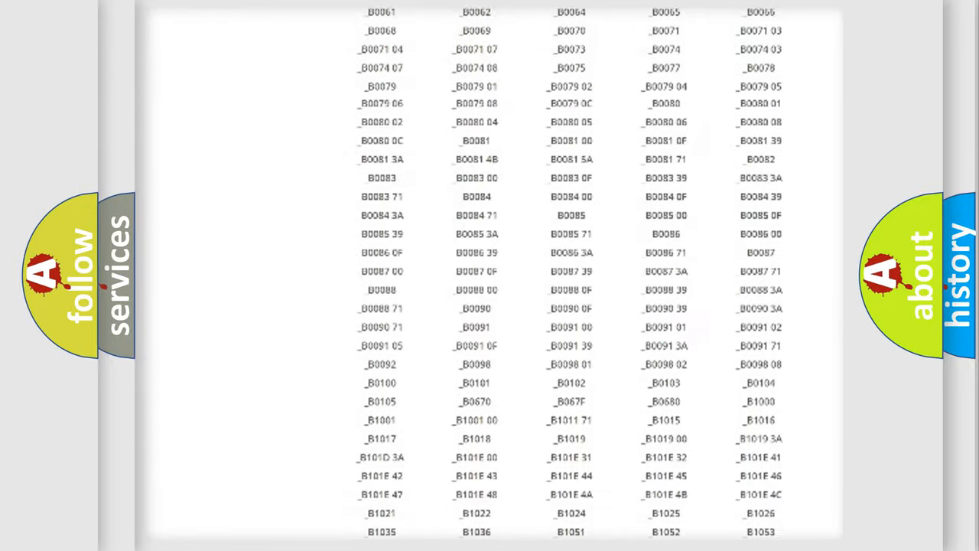
scroll(up, 3)
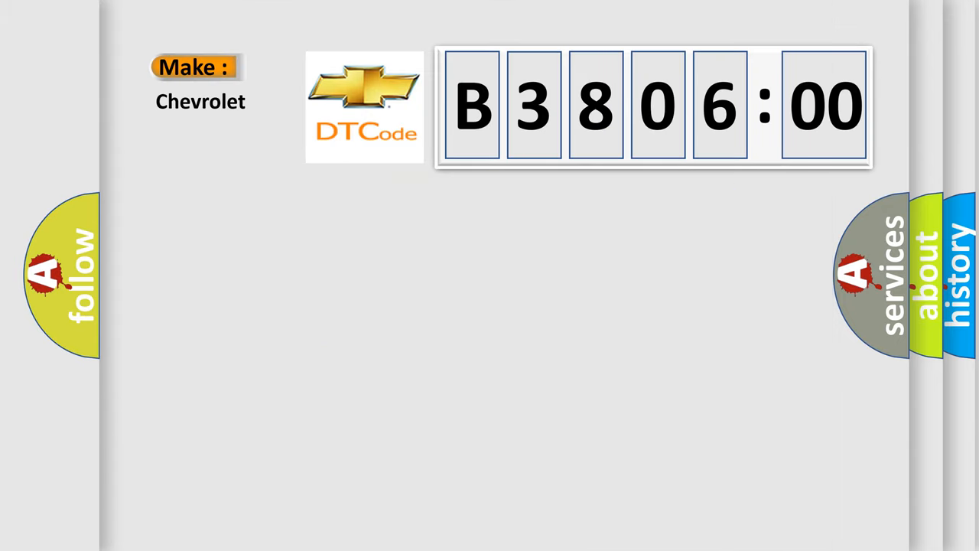
Advance the slide so 'Code: B380600' appears beneath 'Make: Chevrolet' on the title card
click(650, 107)
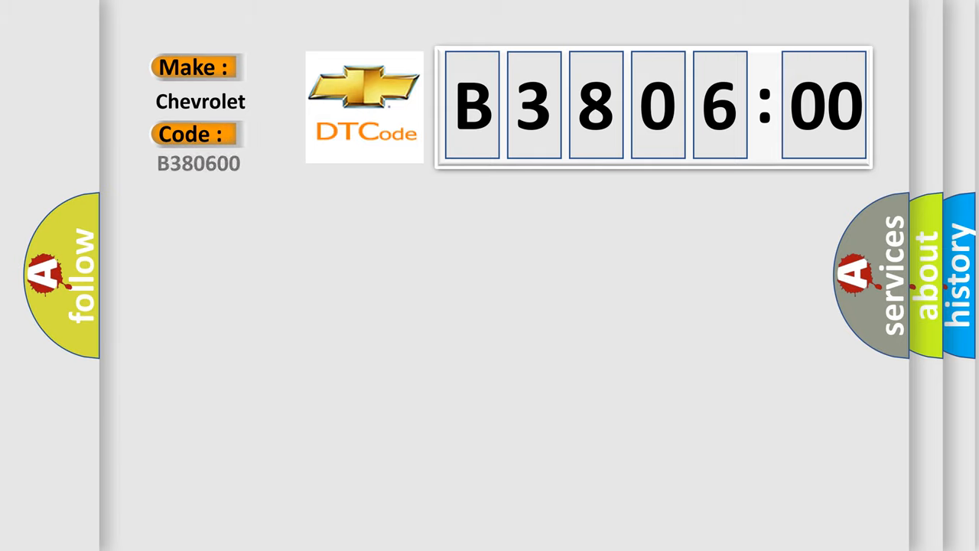